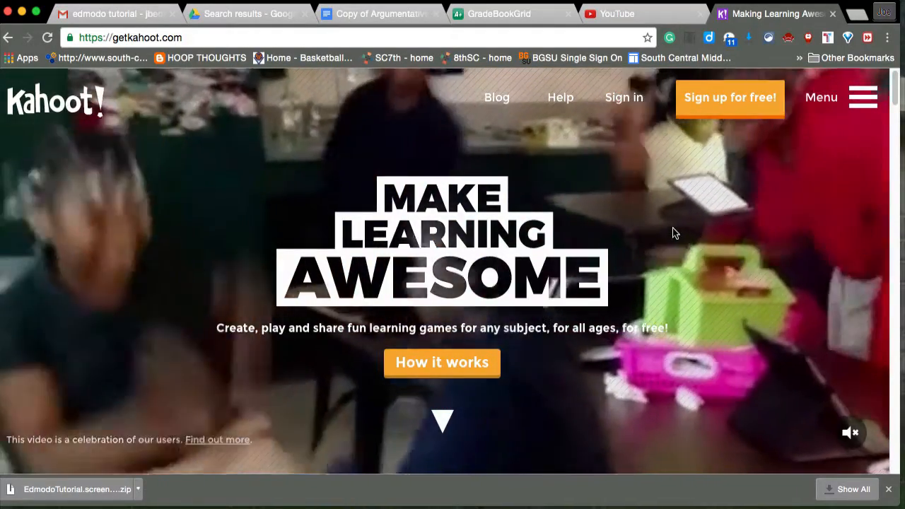
mouse_move(635, 168)
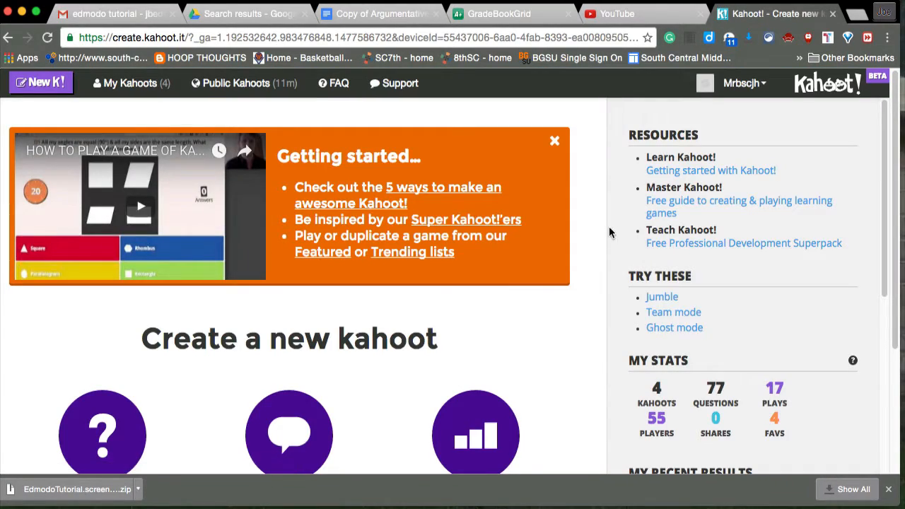
scroll(down, 3)
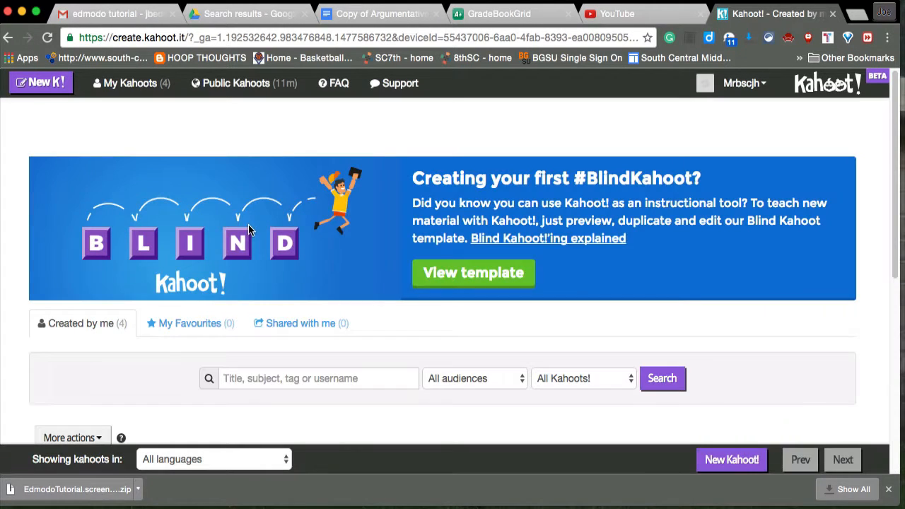
scroll(down, 3)
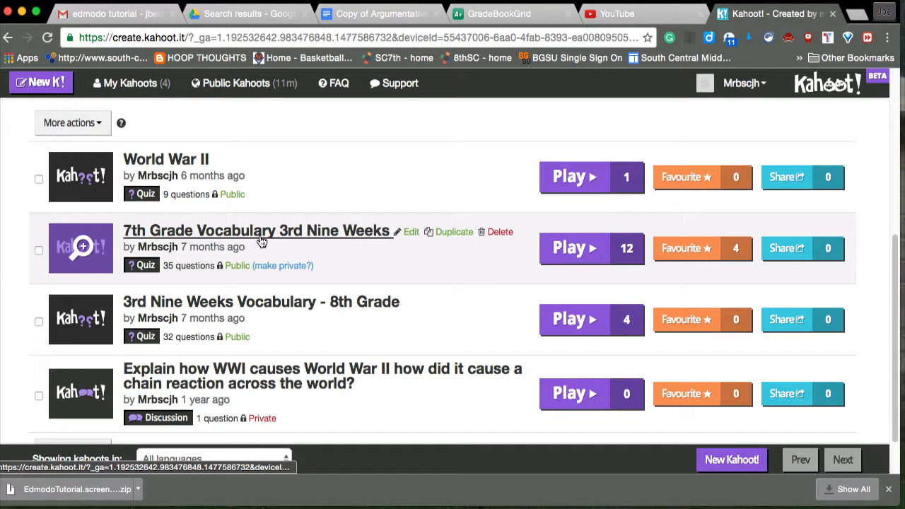
mouse_move(323, 235)
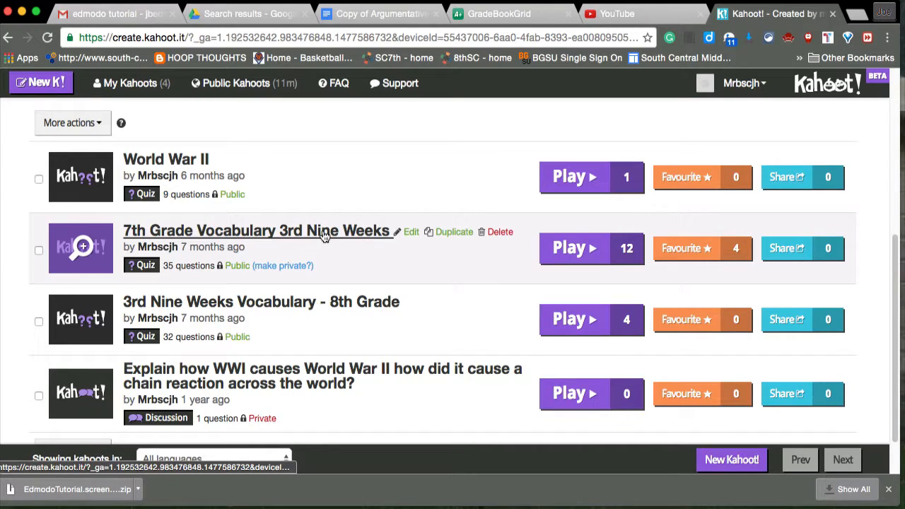
mouse_move(323, 239)
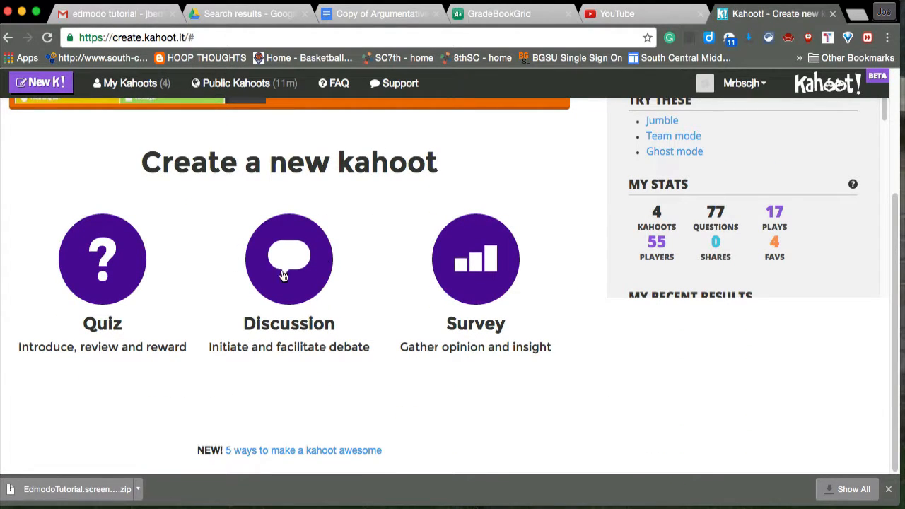
Create a new quiz titled 'Practice', visible to everyone, with description 'practice', skipping the cover image
click(102, 258)
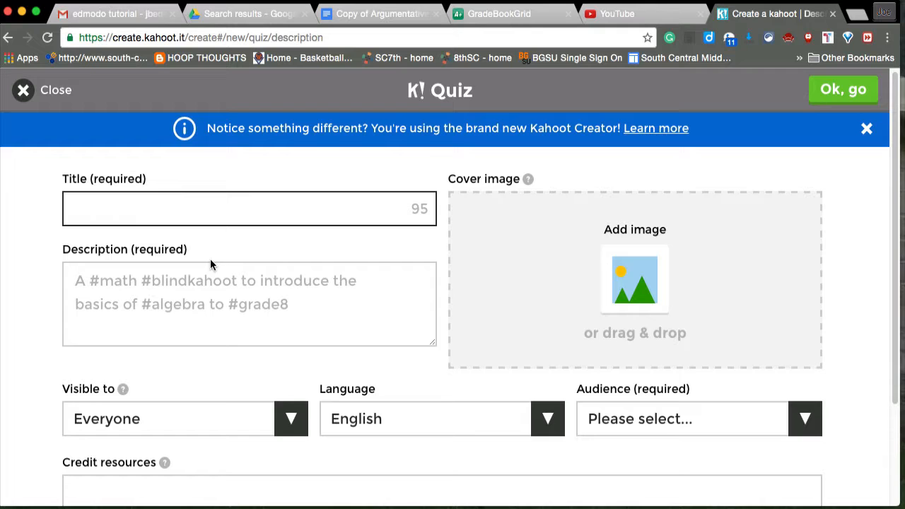
click(194, 290)
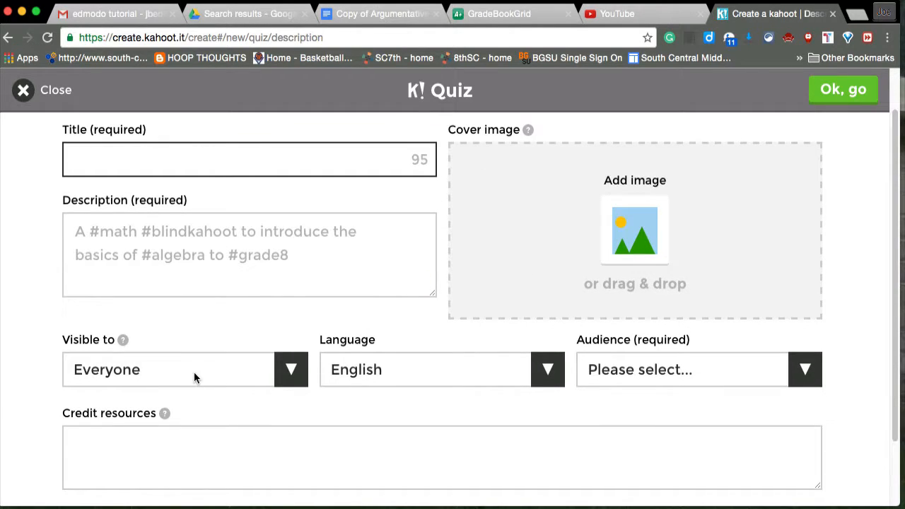
text(Practice)
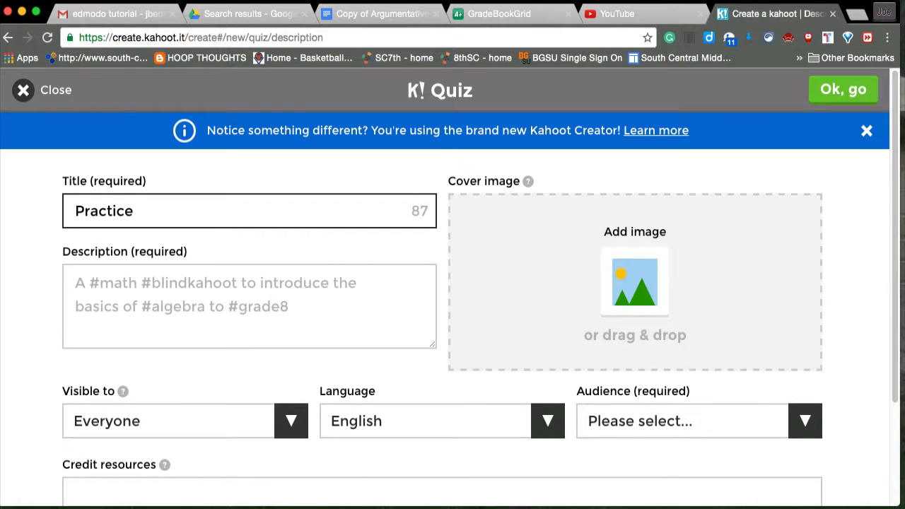
click(170, 420)
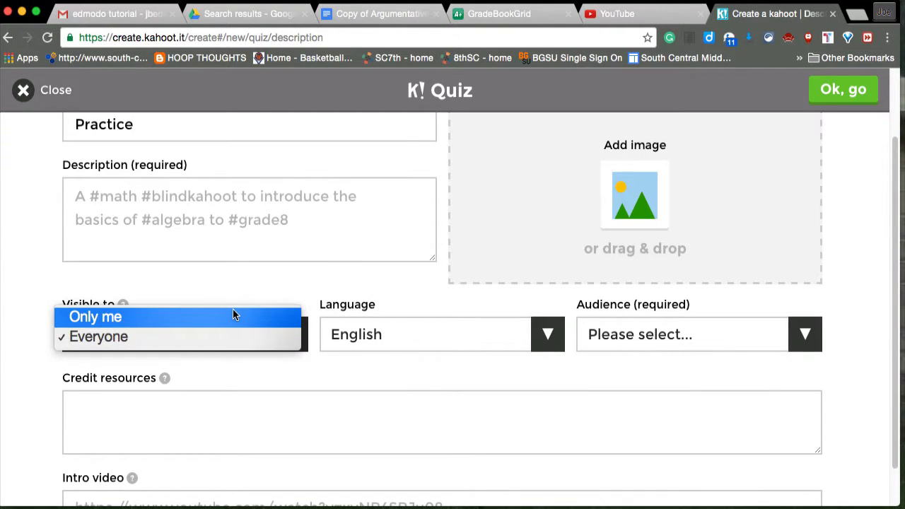
mouse_move(212, 357)
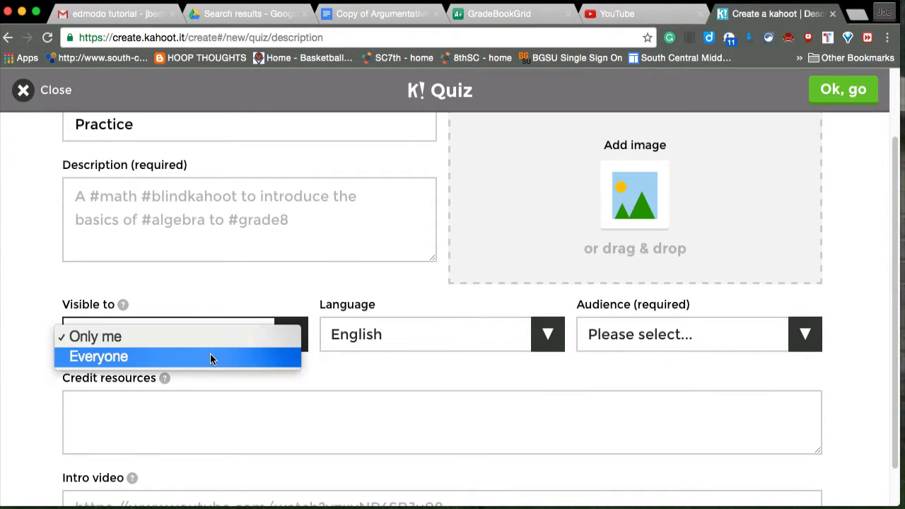
click(99, 356)
text(math)
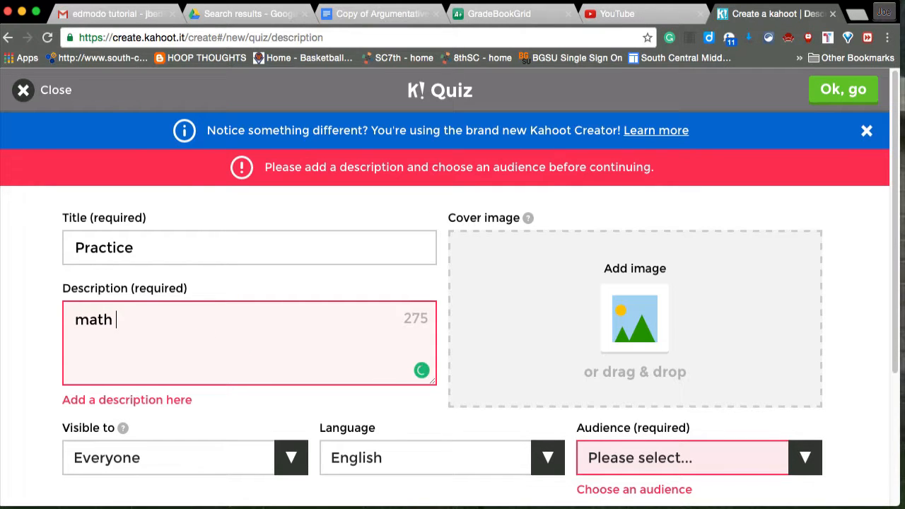
text(practice)
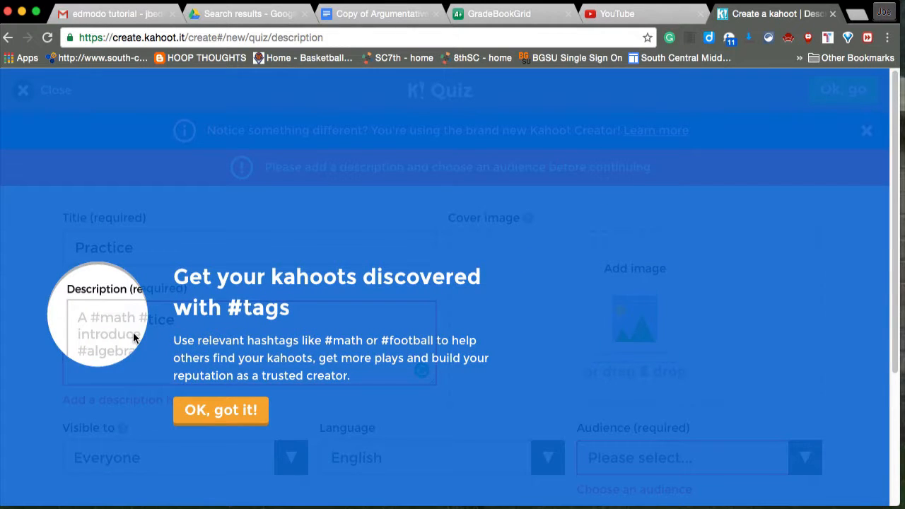
mouse_move(218, 412)
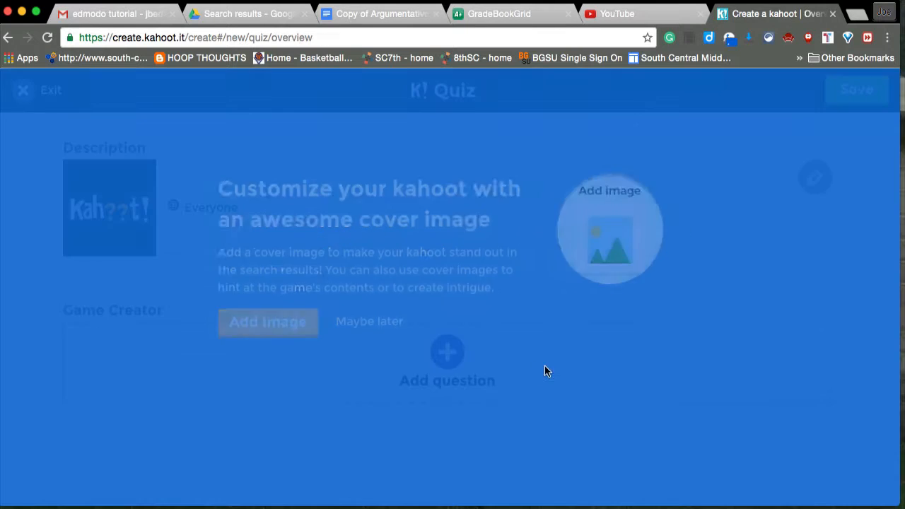
click(369, 321)
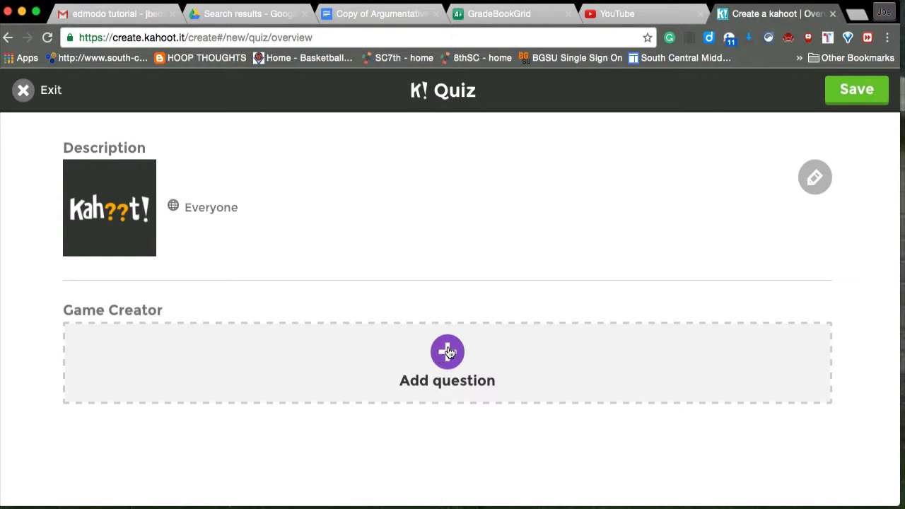
Add a first question, keep its 20 sec time limit, then leave it unfinished
click(447, 352)
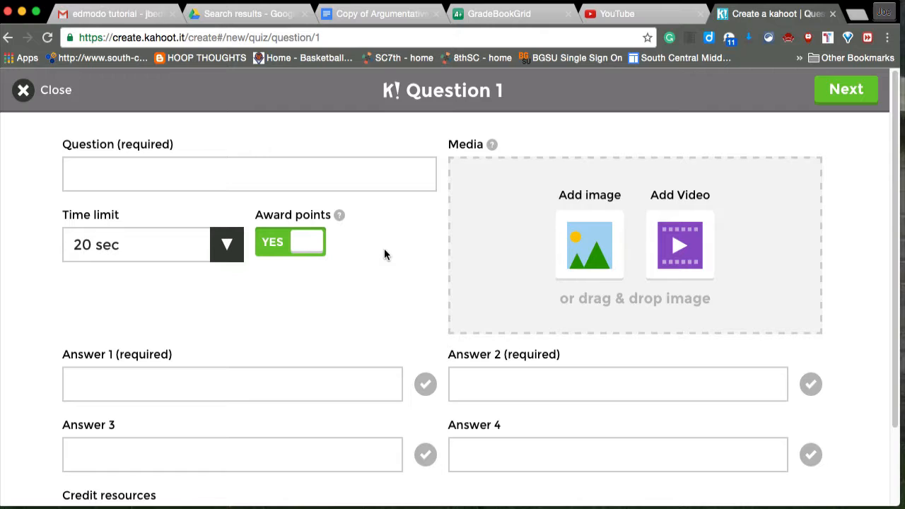
click(249, 174)
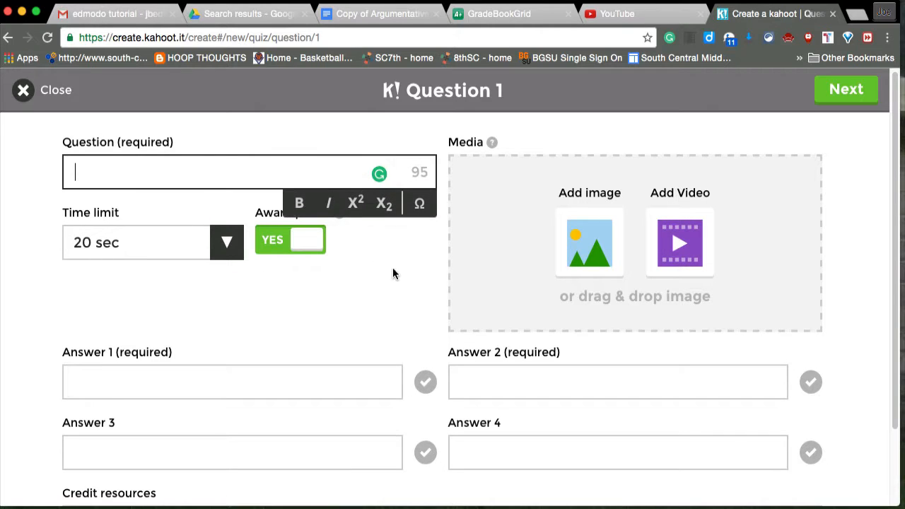
click(226, 242)
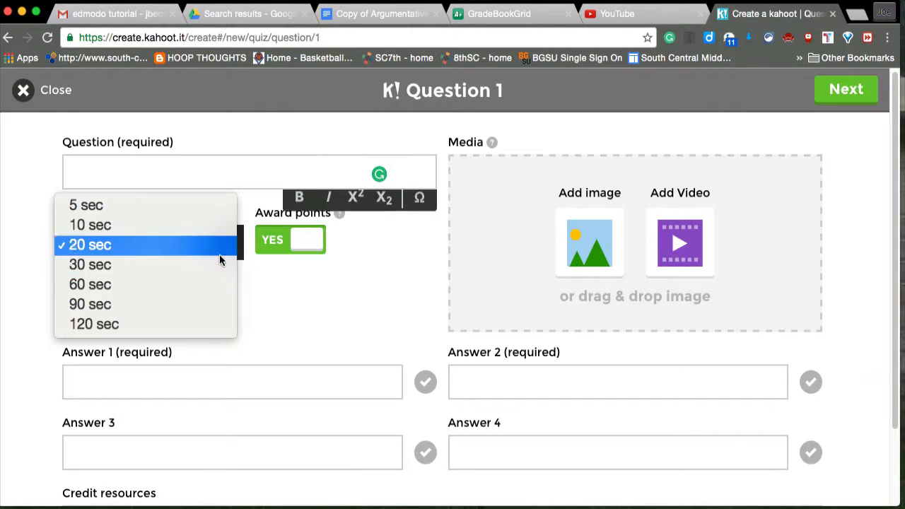
mouse_move(217, 304)
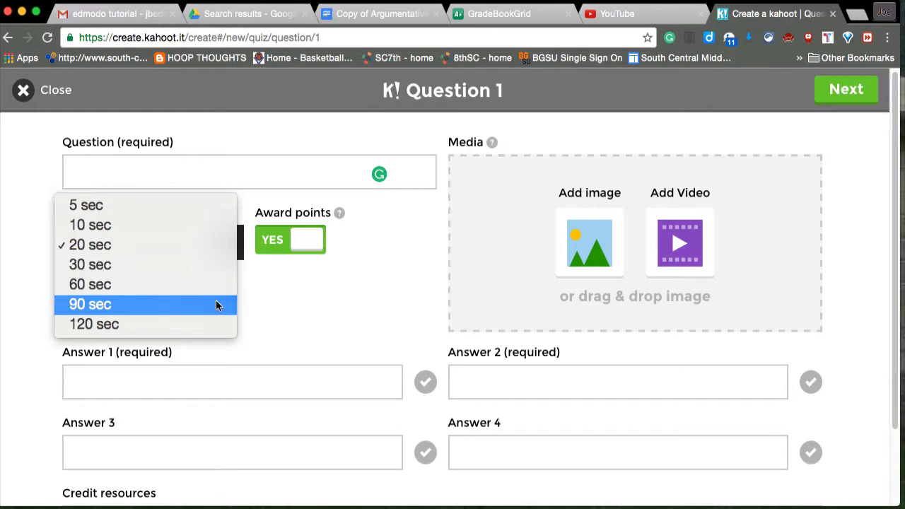
click(290, 238)
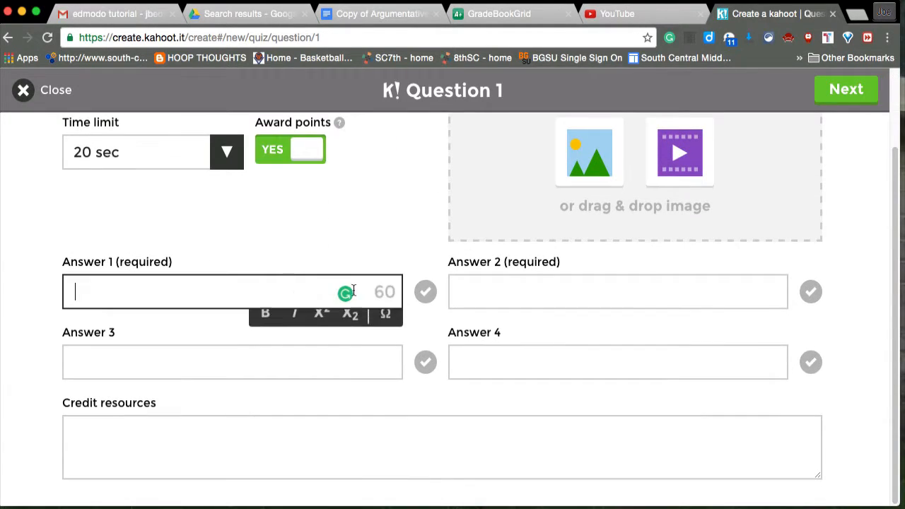
mouse_move(278, 266)
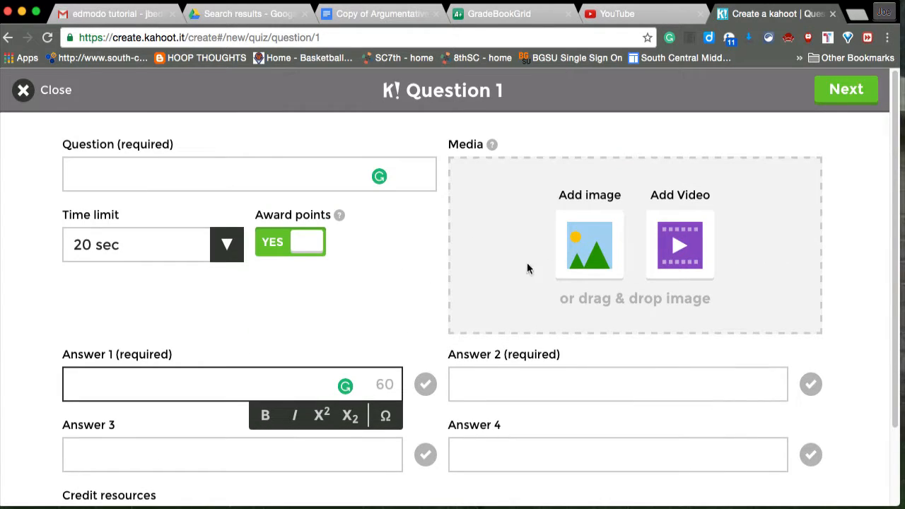
mouse_move(426, 242)
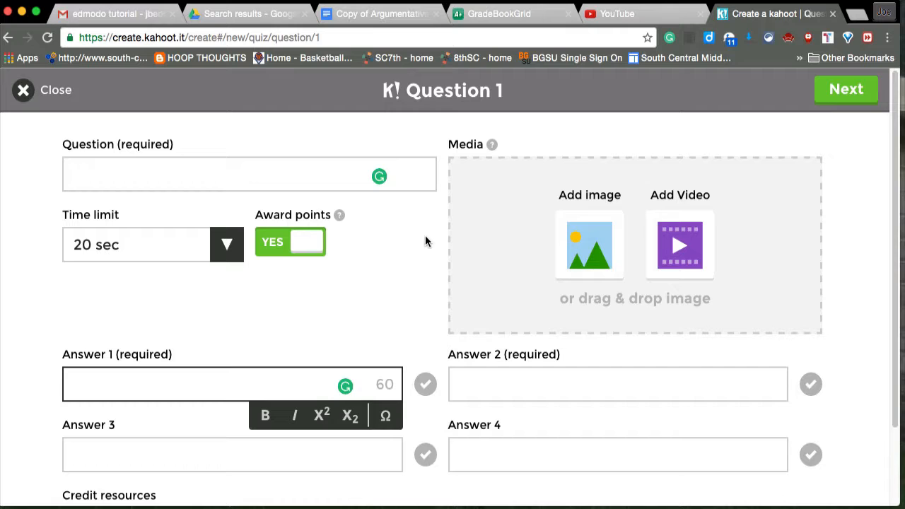
click(23, 90)
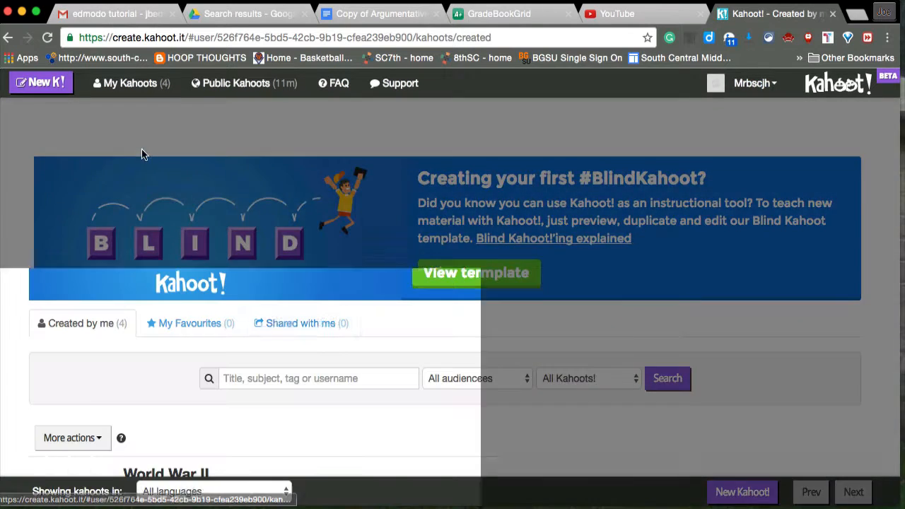
Launch '7th Grade Vocabulary 3rd Nine Weeks' from My Kahoots and scroll to the Classic and Team modes
scroll(down, 3)
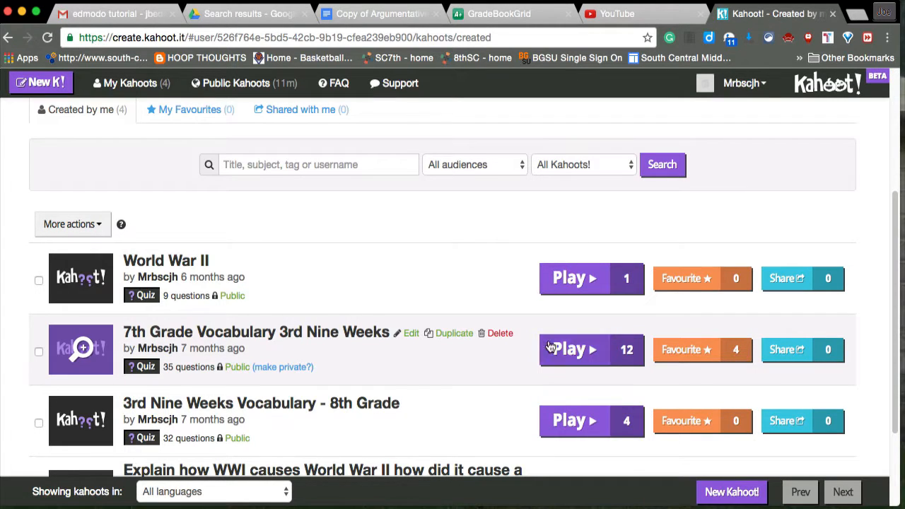
click(571, 350)
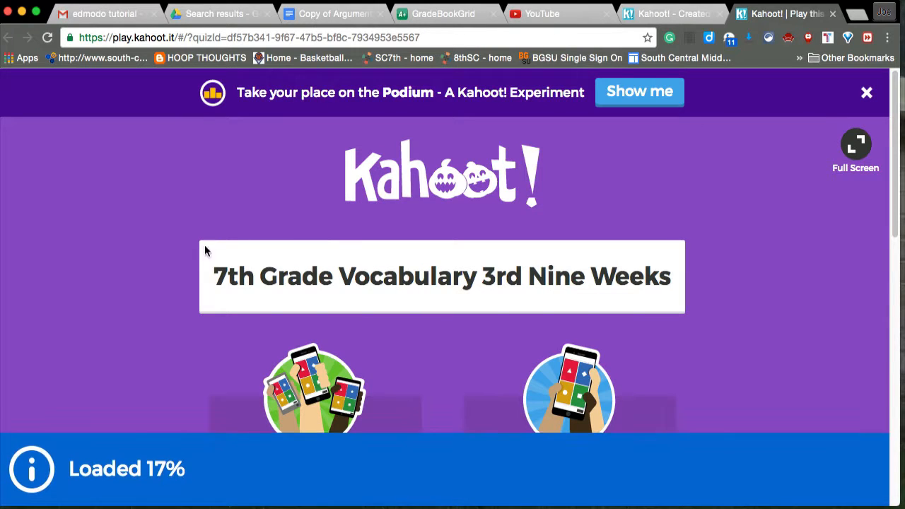
mouse_move(112, 253)
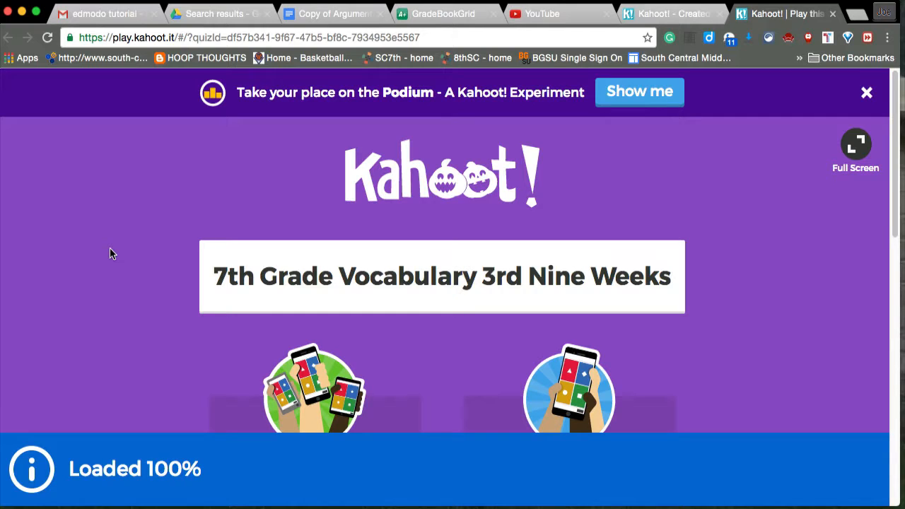
scroll(down, 3)
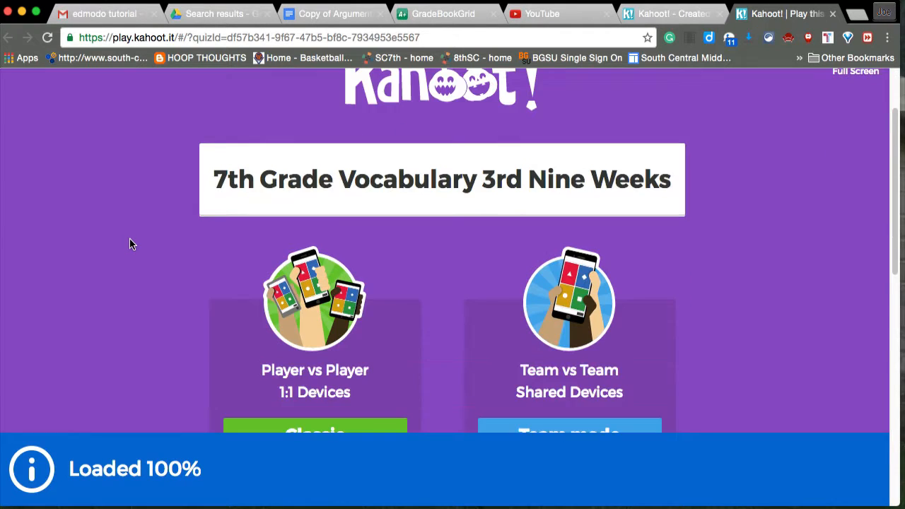
scroll(down, 3)
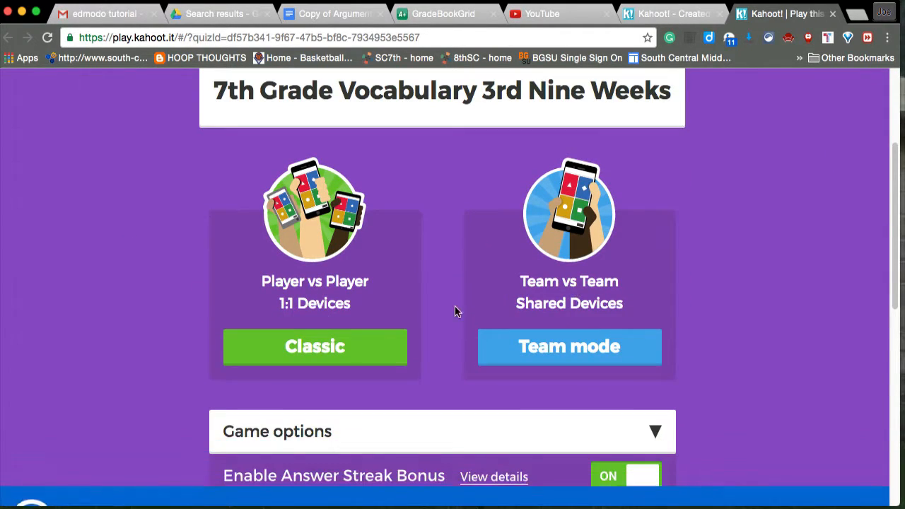
Start a Classic game and join PIN 92807 from the phone as 'B'
click(314, 346)
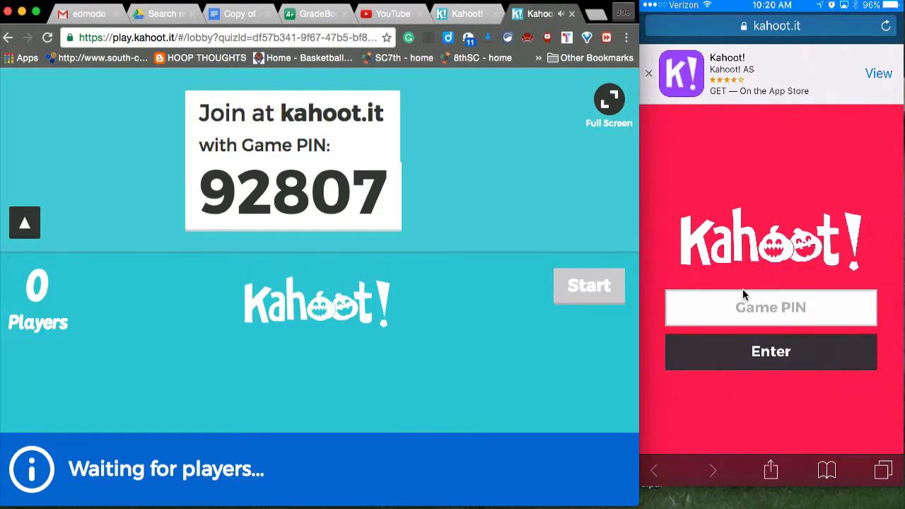
click(770, 308)
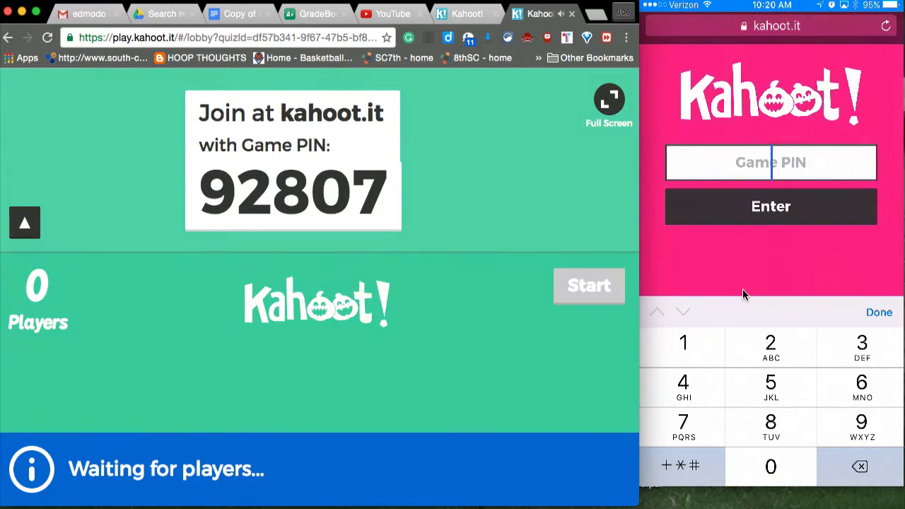
click(860, 421)
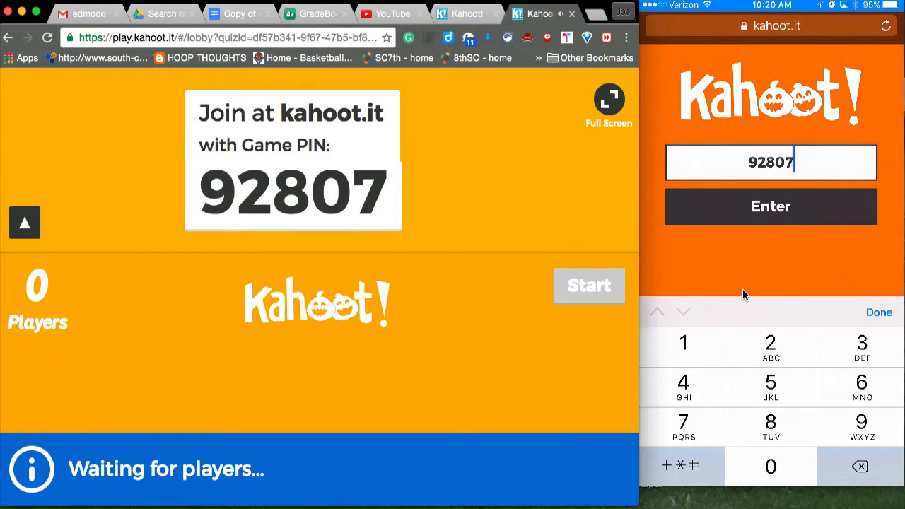
click(771, 206)
text(Joe)
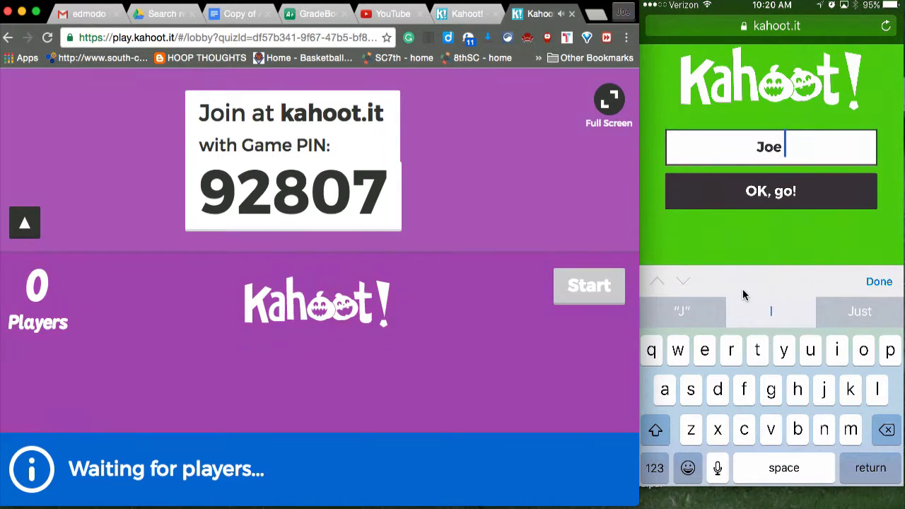
text(B)
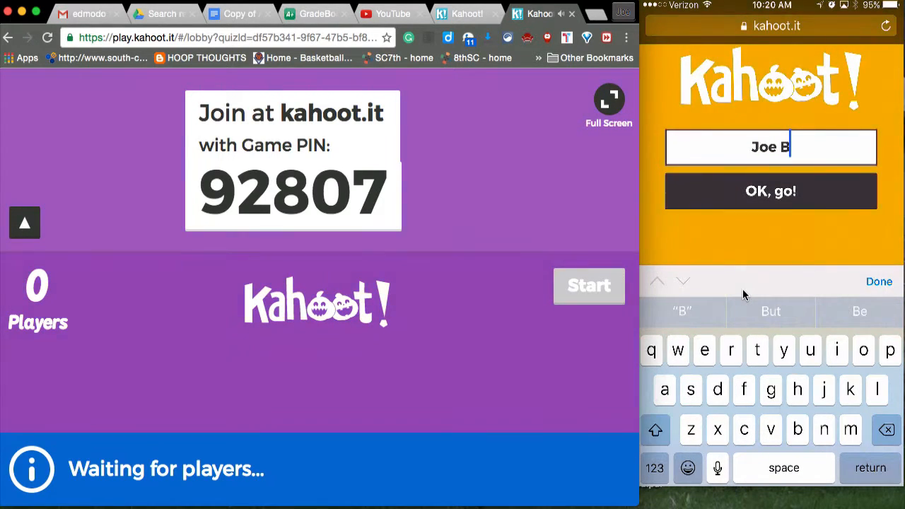
click(770, 191)
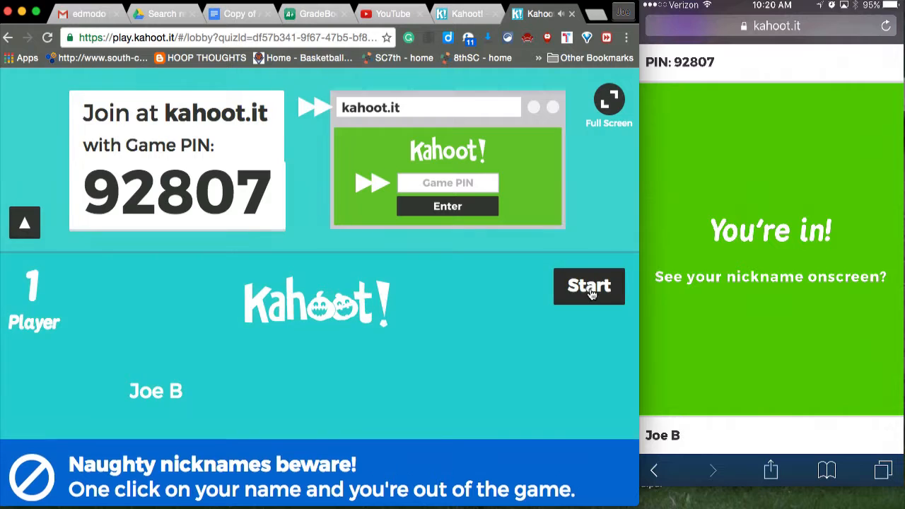
Start the game, let question 1 run, then go past its scoreboard to question 2
click(589, 286)
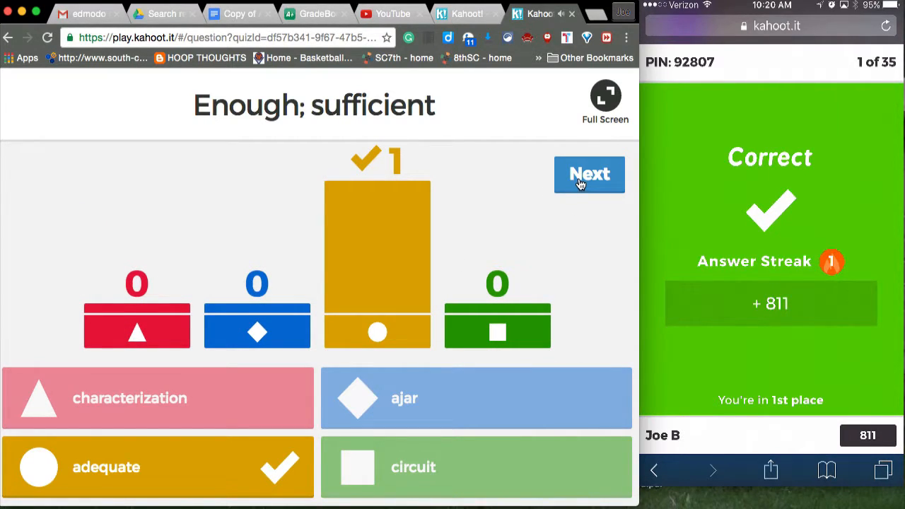
click(590, 175)
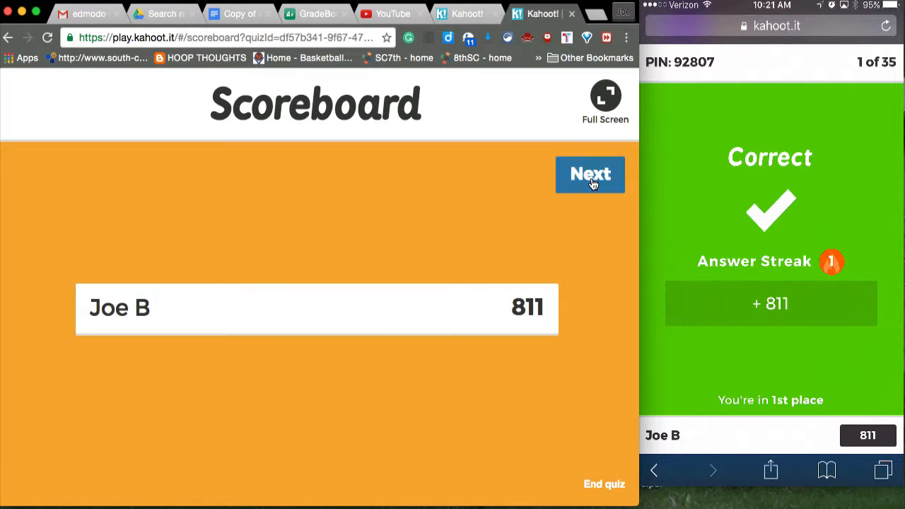
click(590, 175)
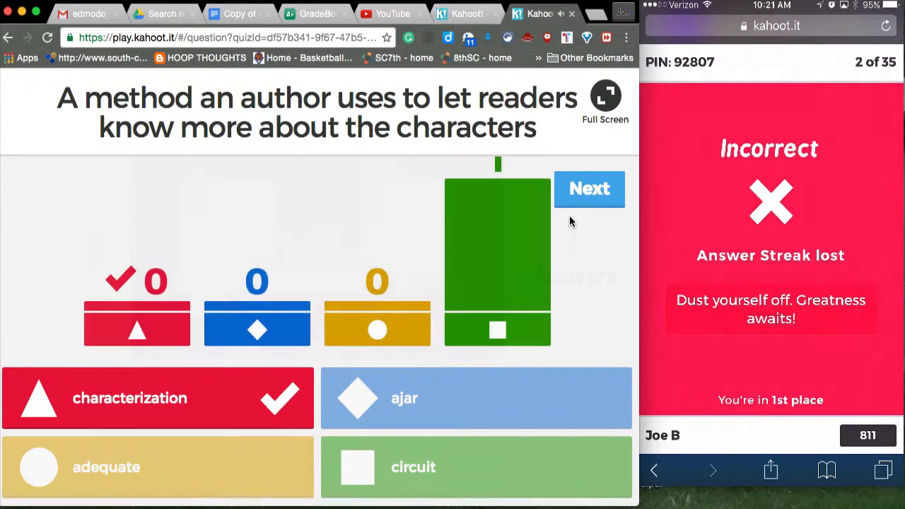
mouse_move(562, 189)
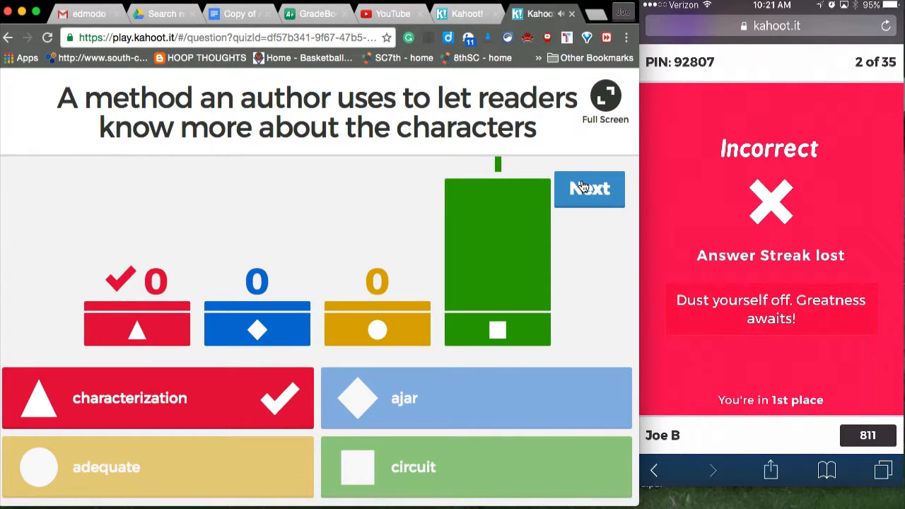
After question 2's results, show the scoreboard with the player at 811 points
click(589, 188)
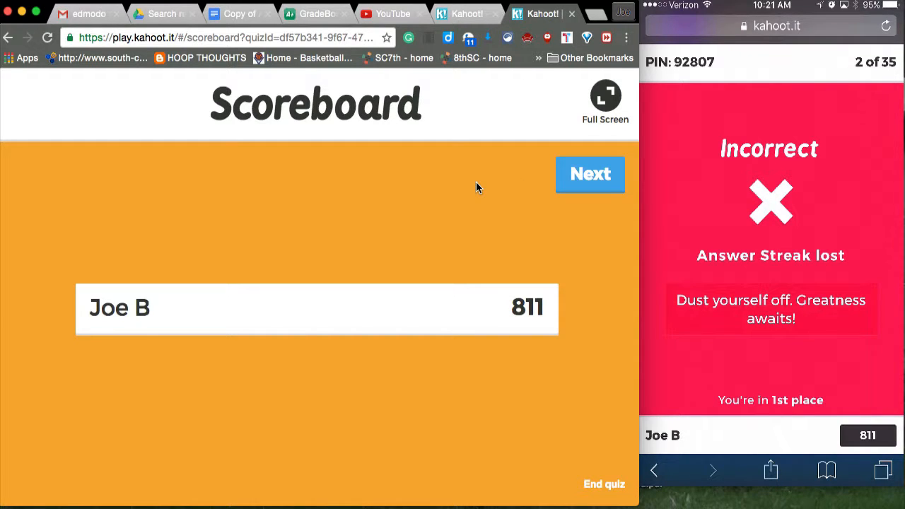
mouse_move(504, 85)
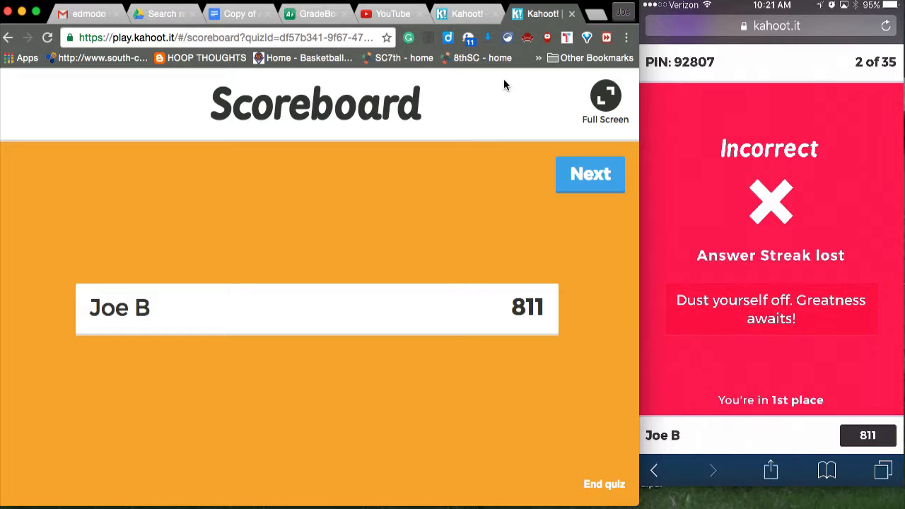
mouse_move(514, 107)
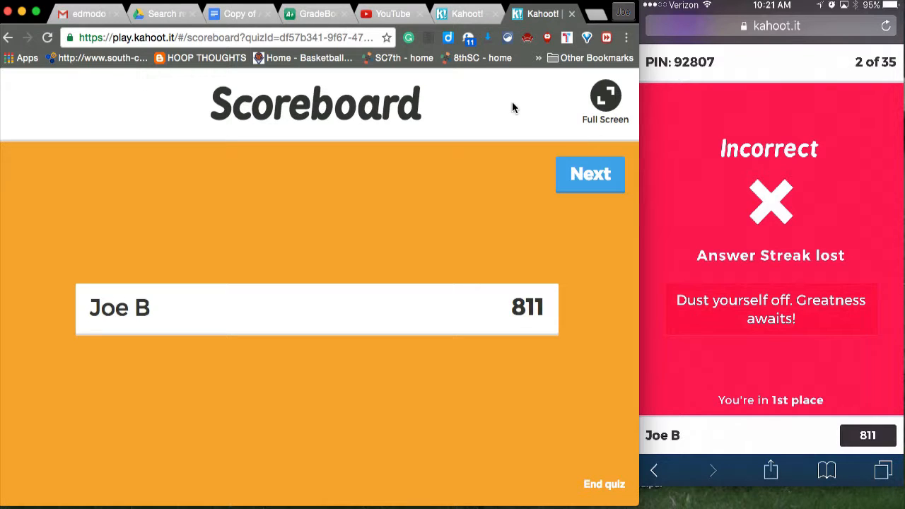